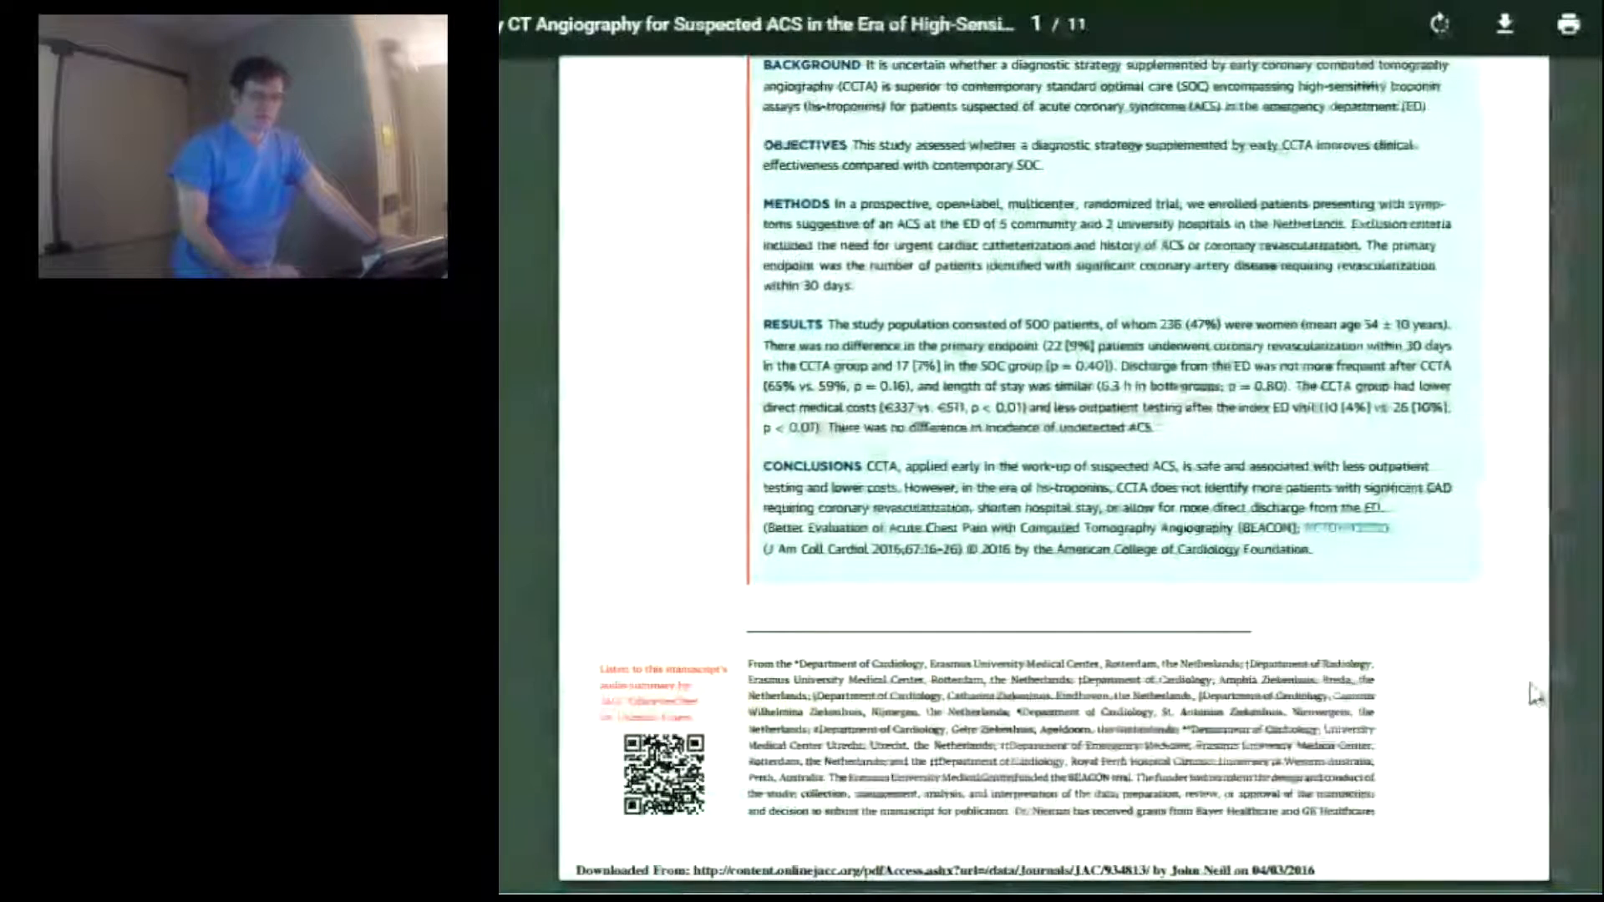
scroll(down, 3)
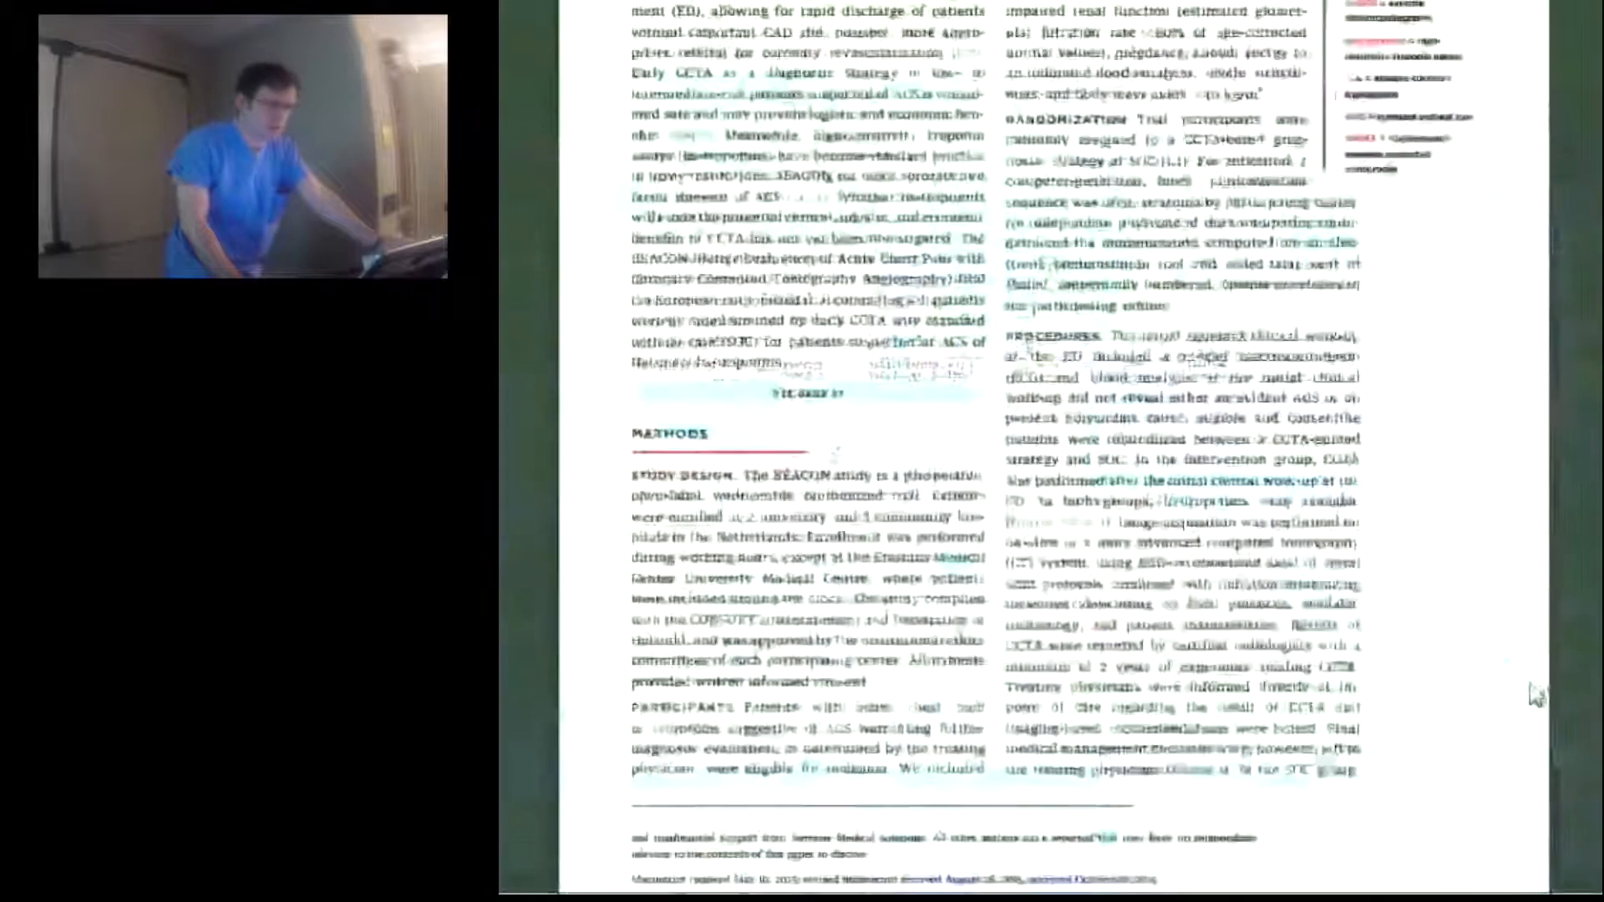
scroll(up, 3)
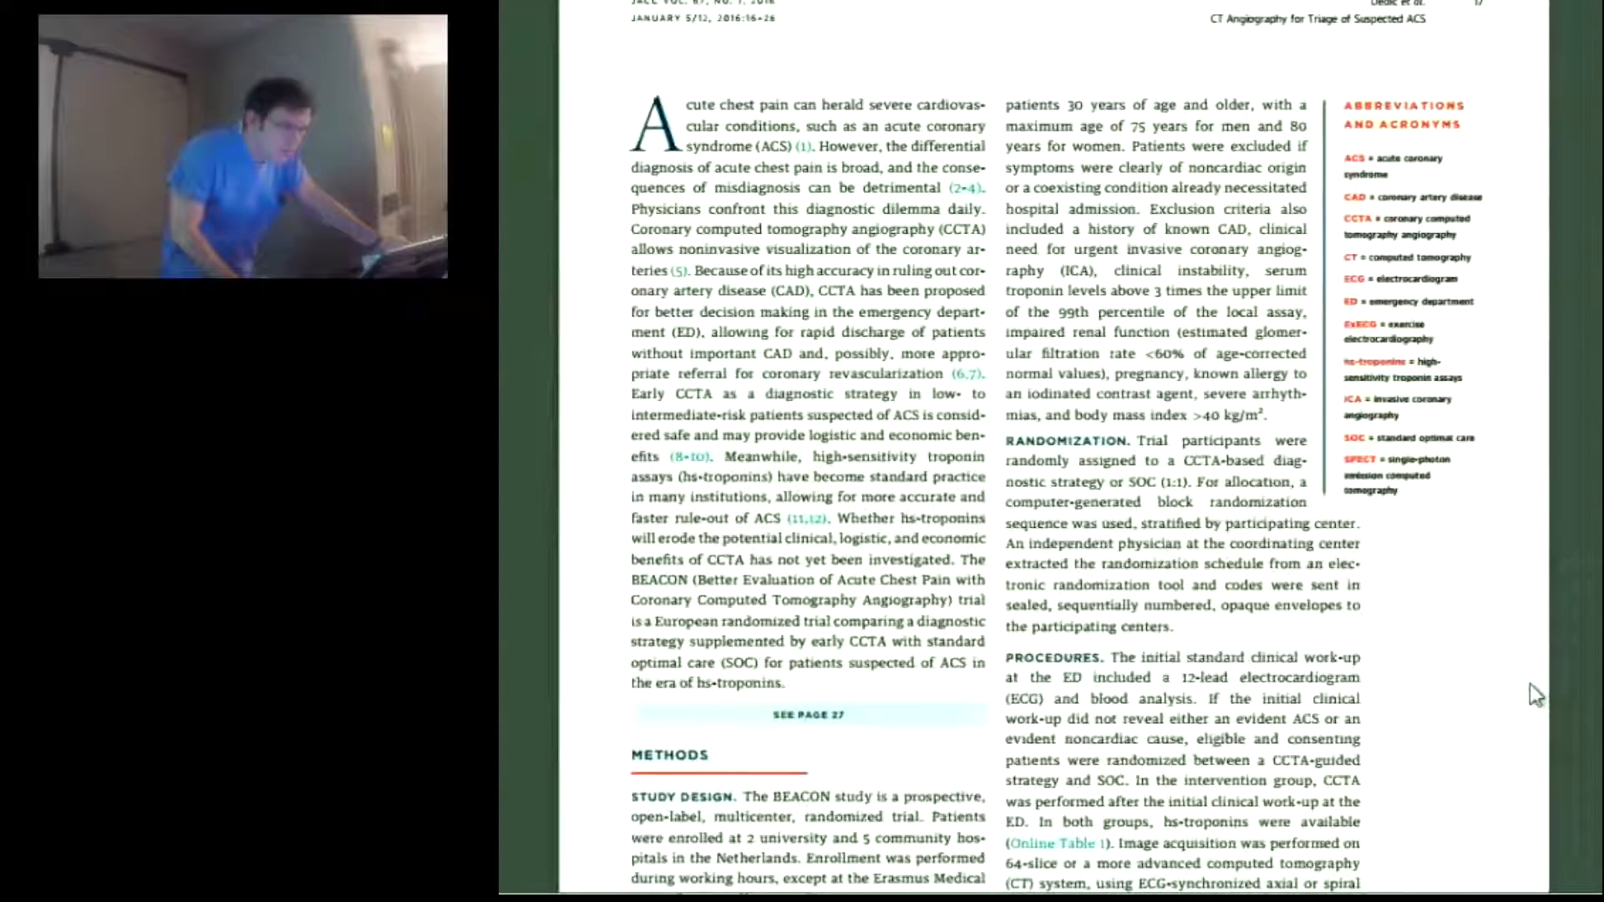
scroll(down, 3)
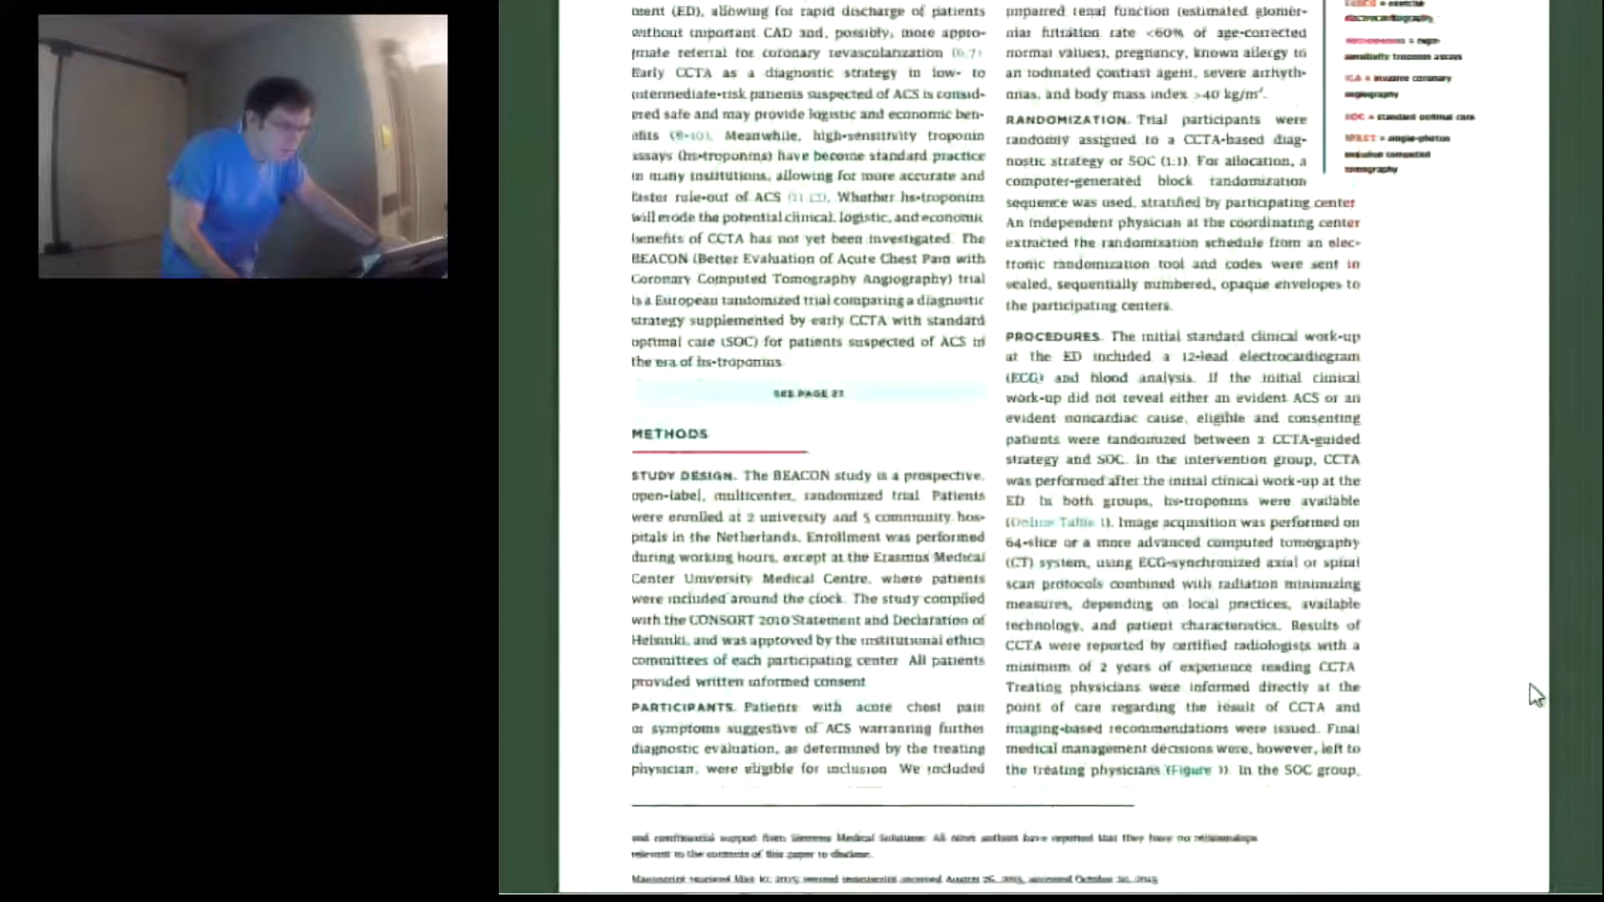
scroll(down, 3)
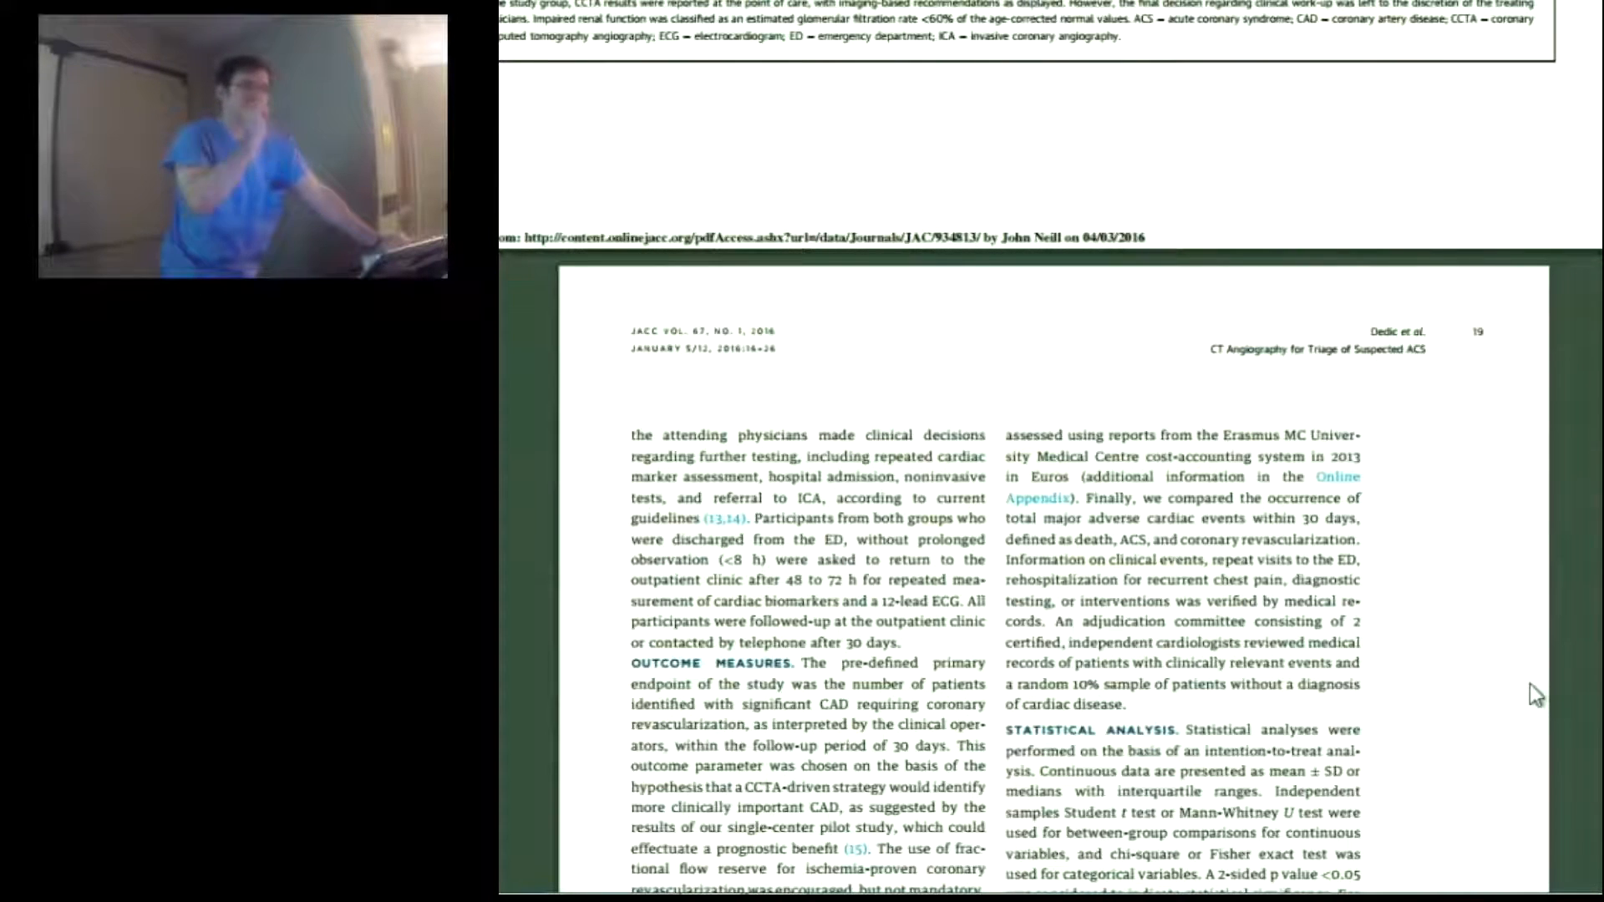
scroll(down, 3)
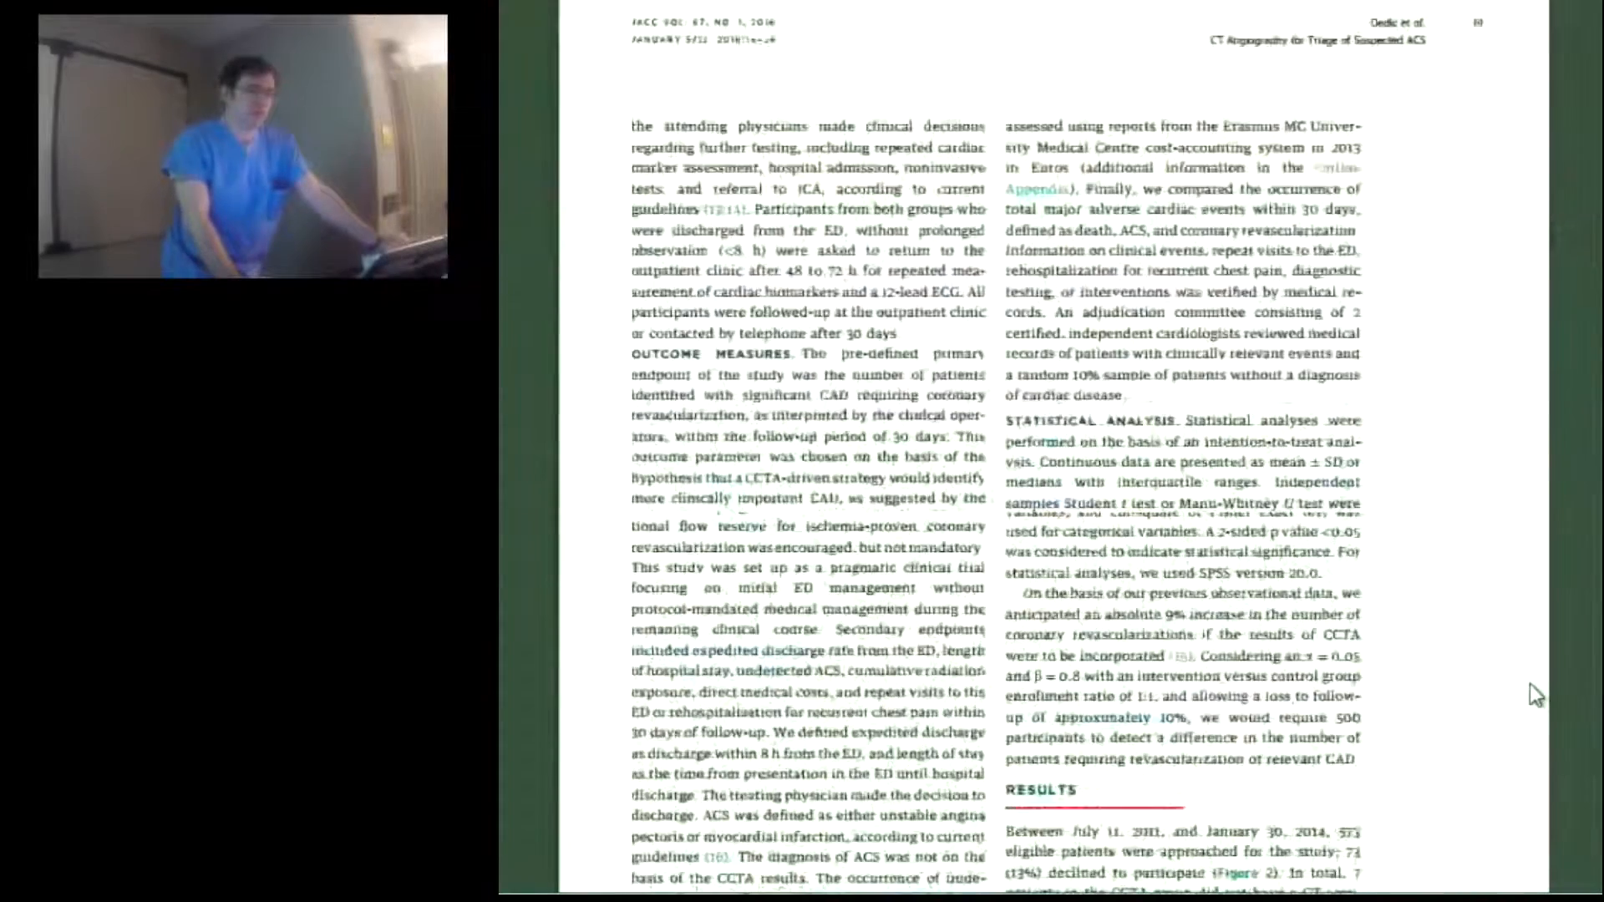
scroll(down, 3)
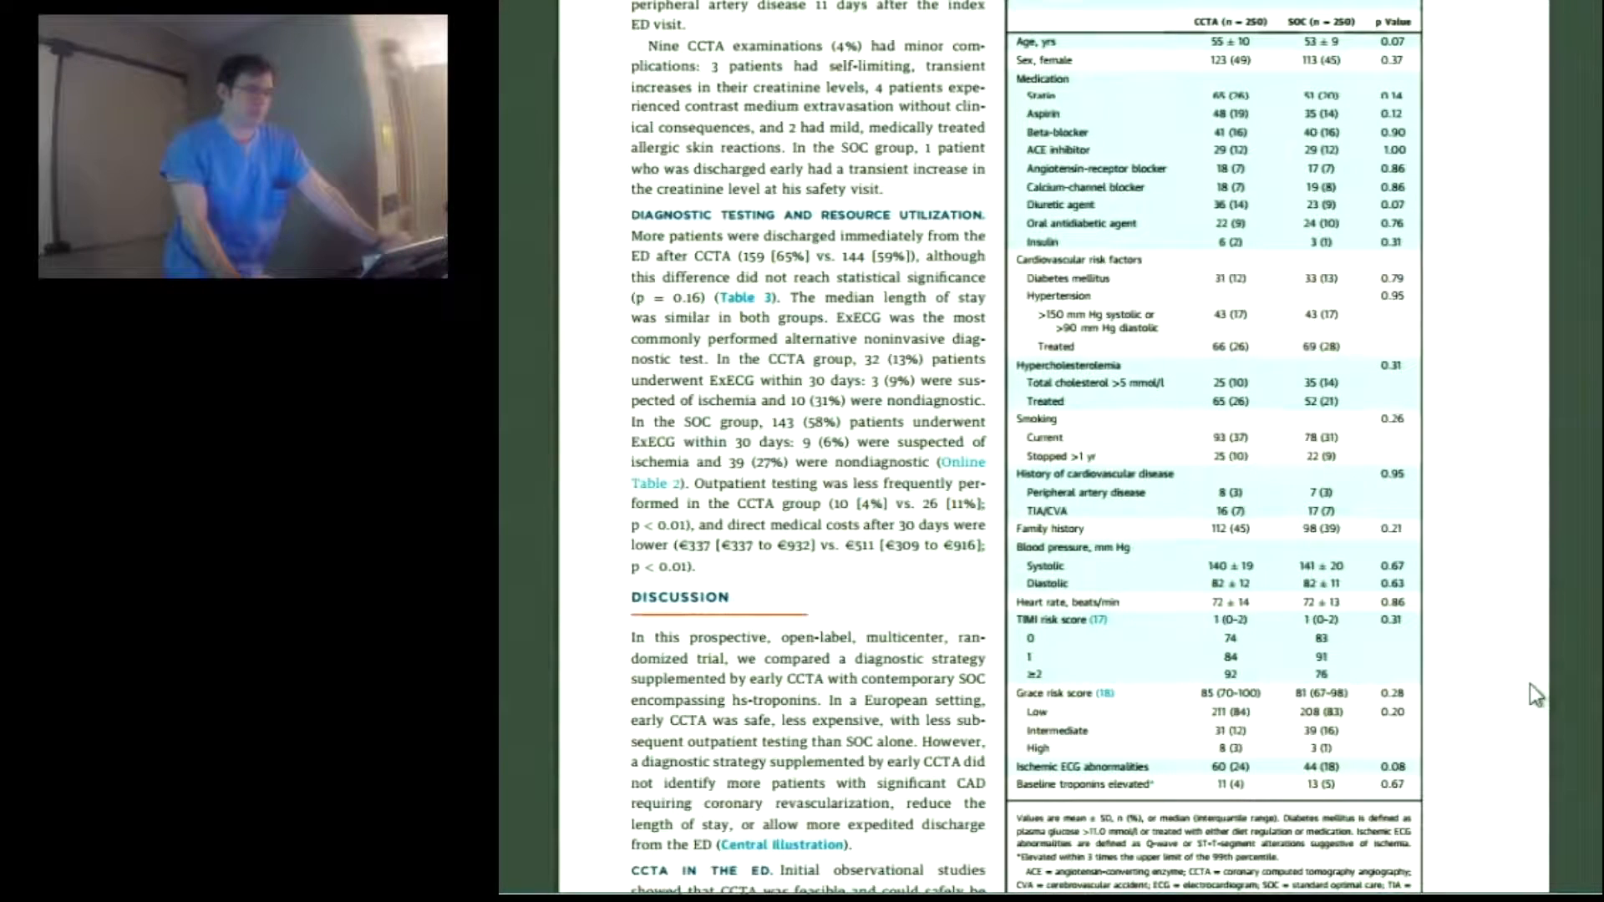
scroll(down, 3)
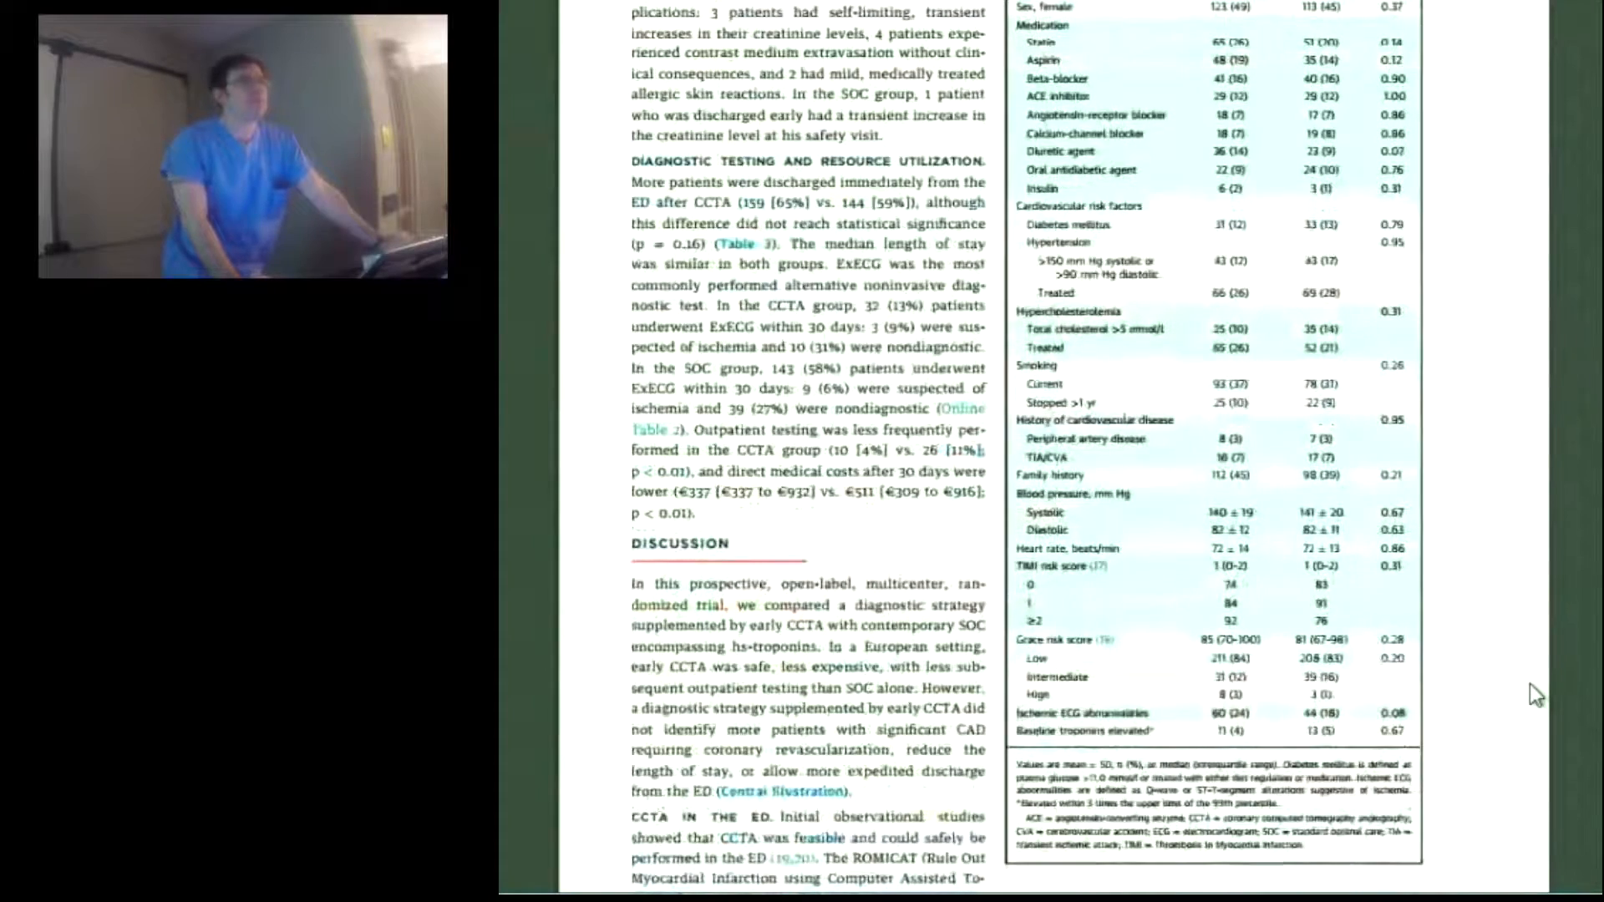
scroll(down, 3)
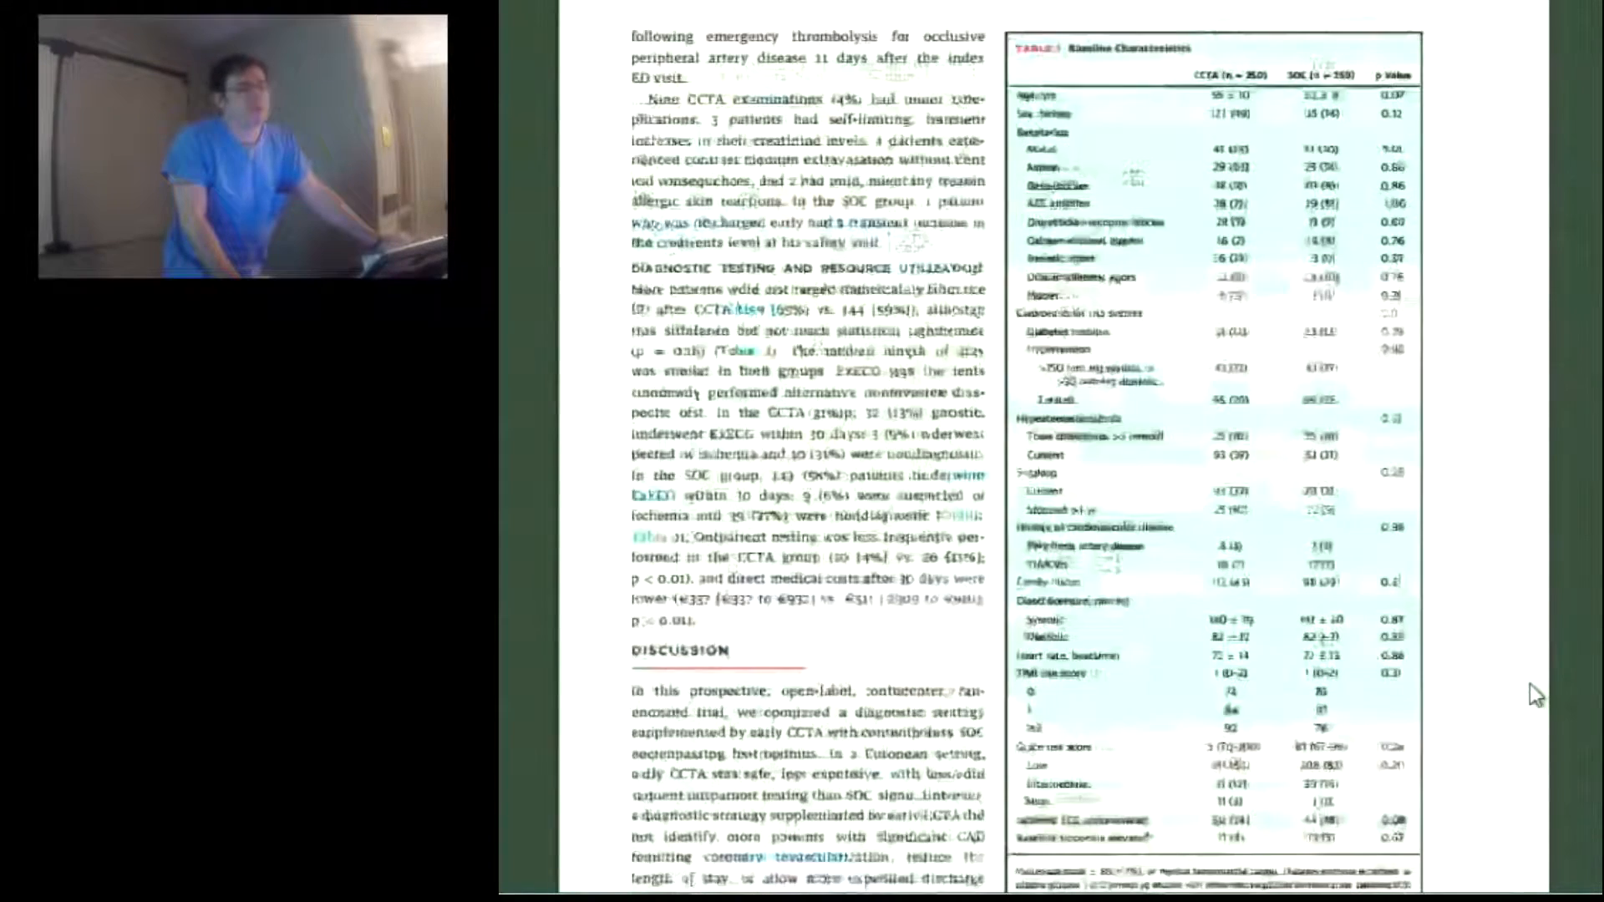
scroll(down, 3)
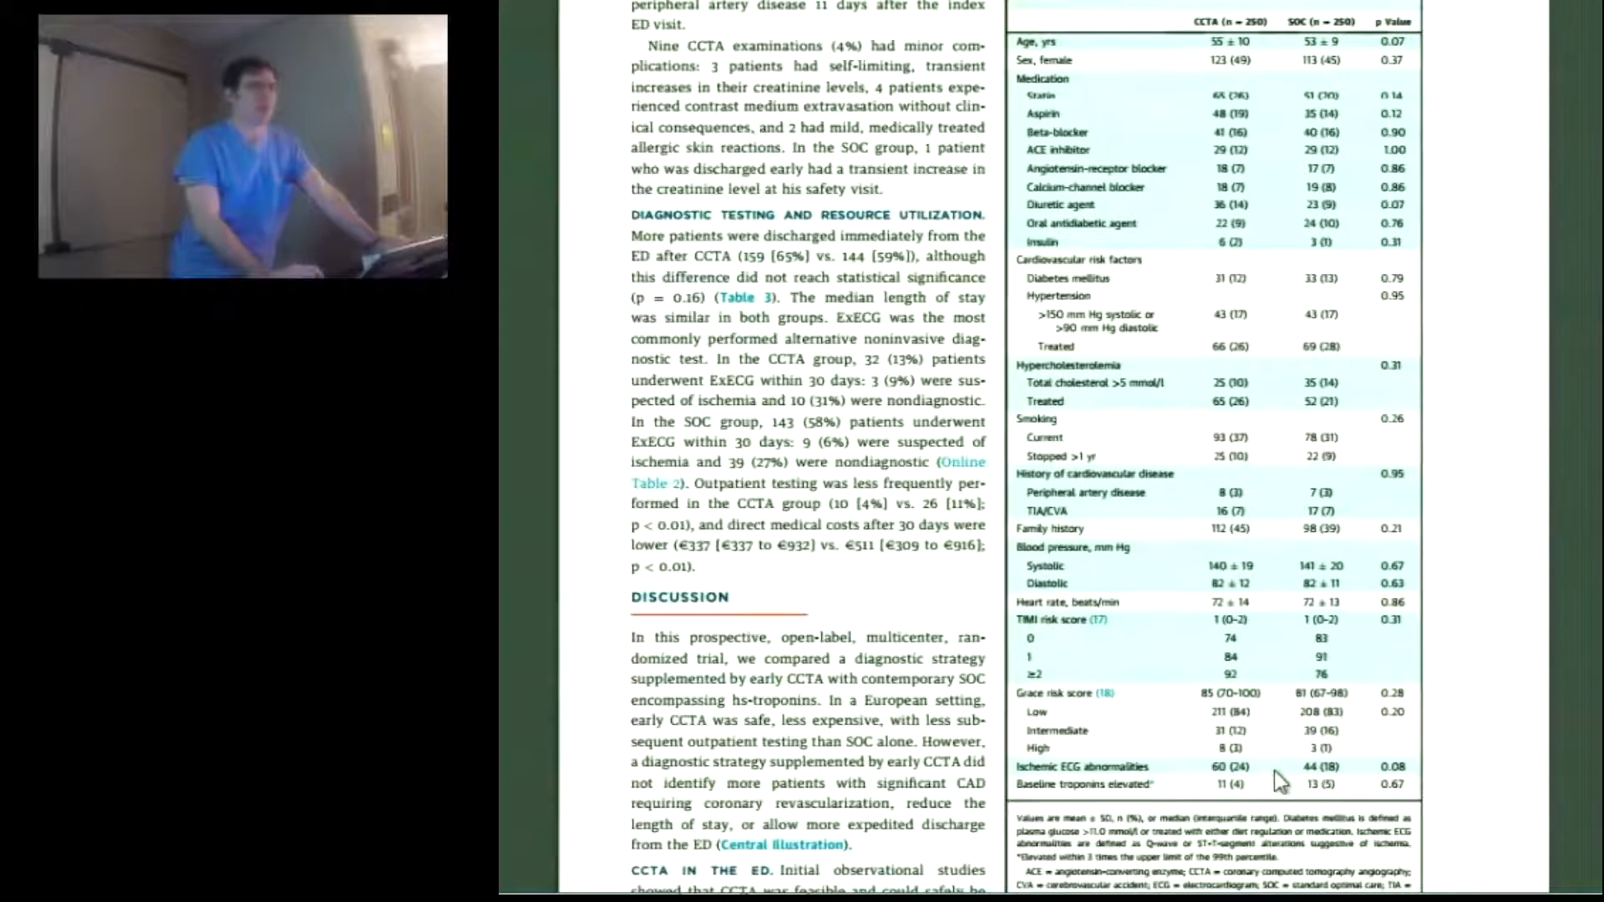
mouse_move(1205, 783)
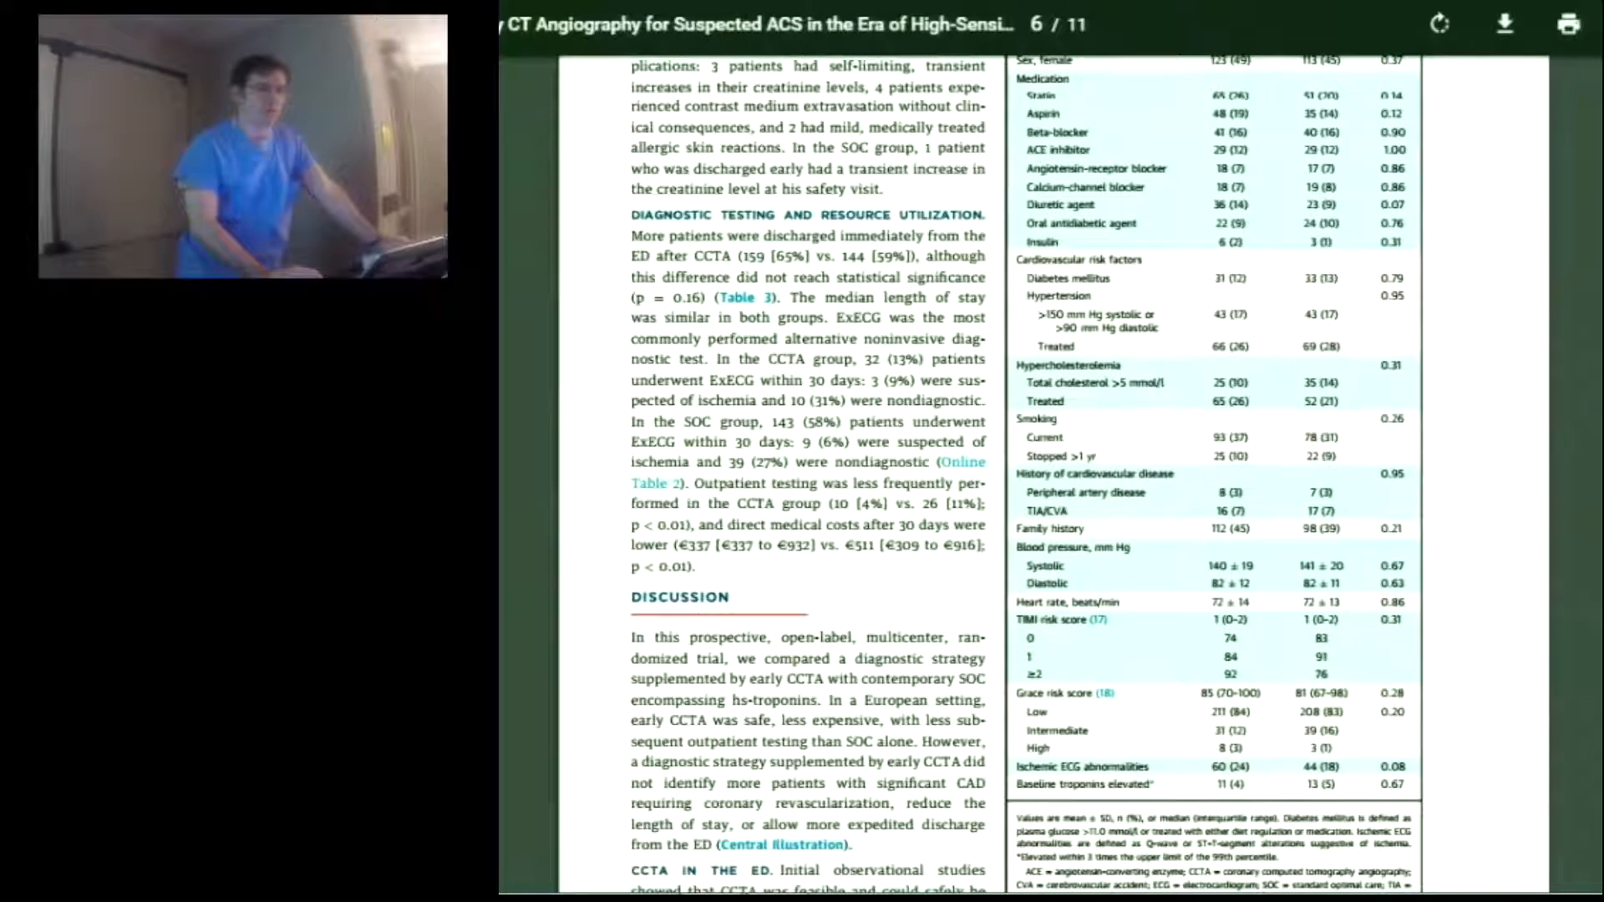
scroll(down, 3)
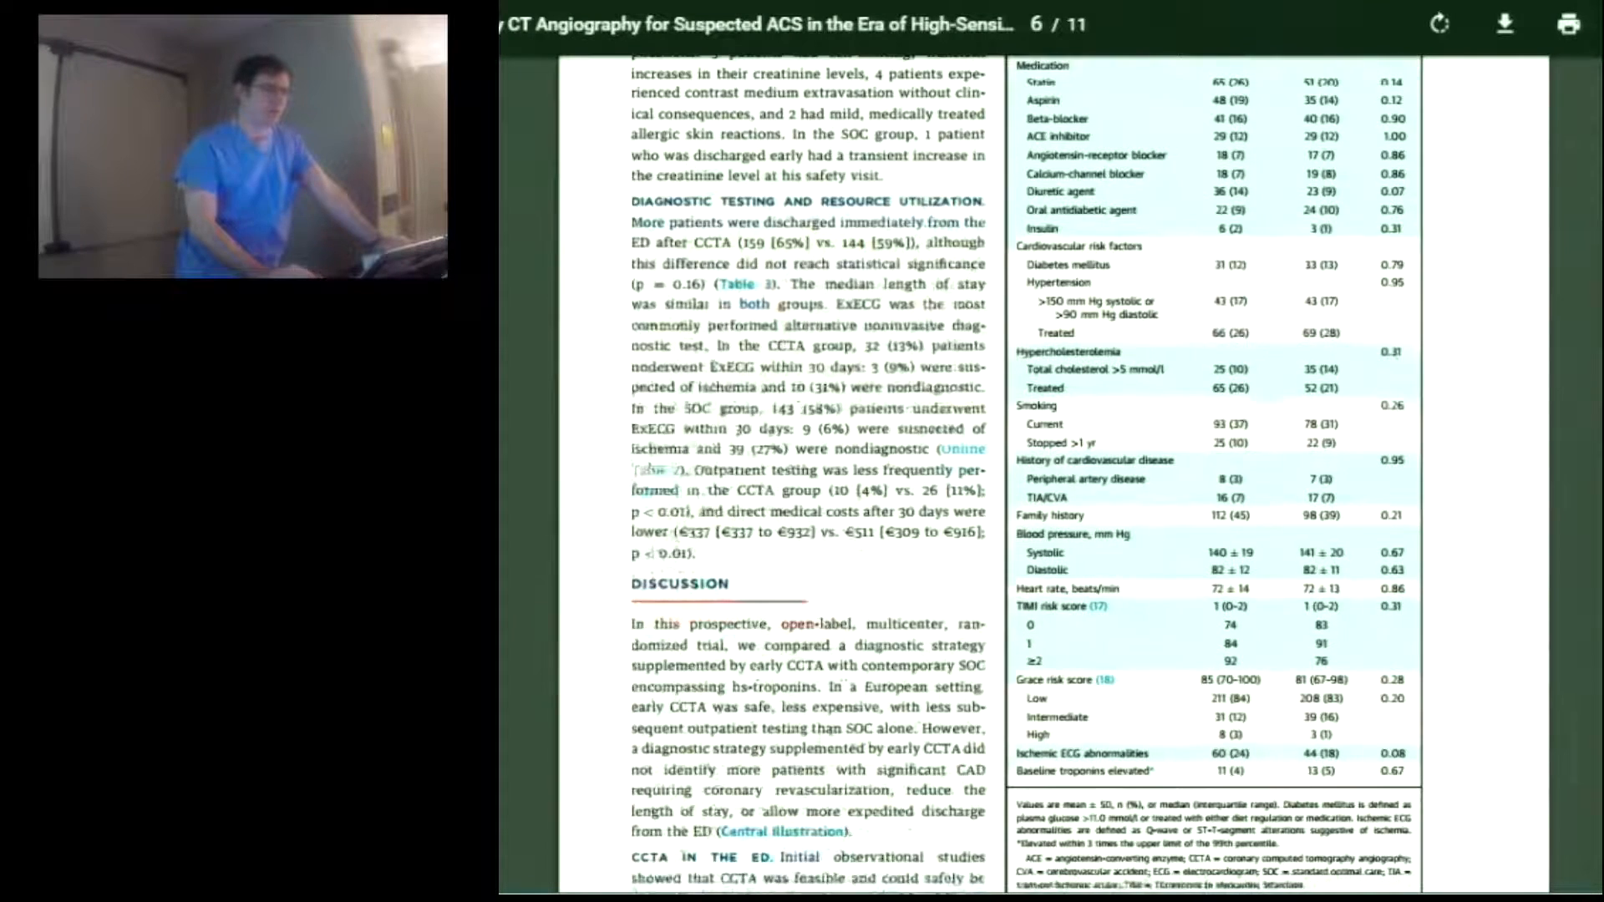
scroll(down, 3)
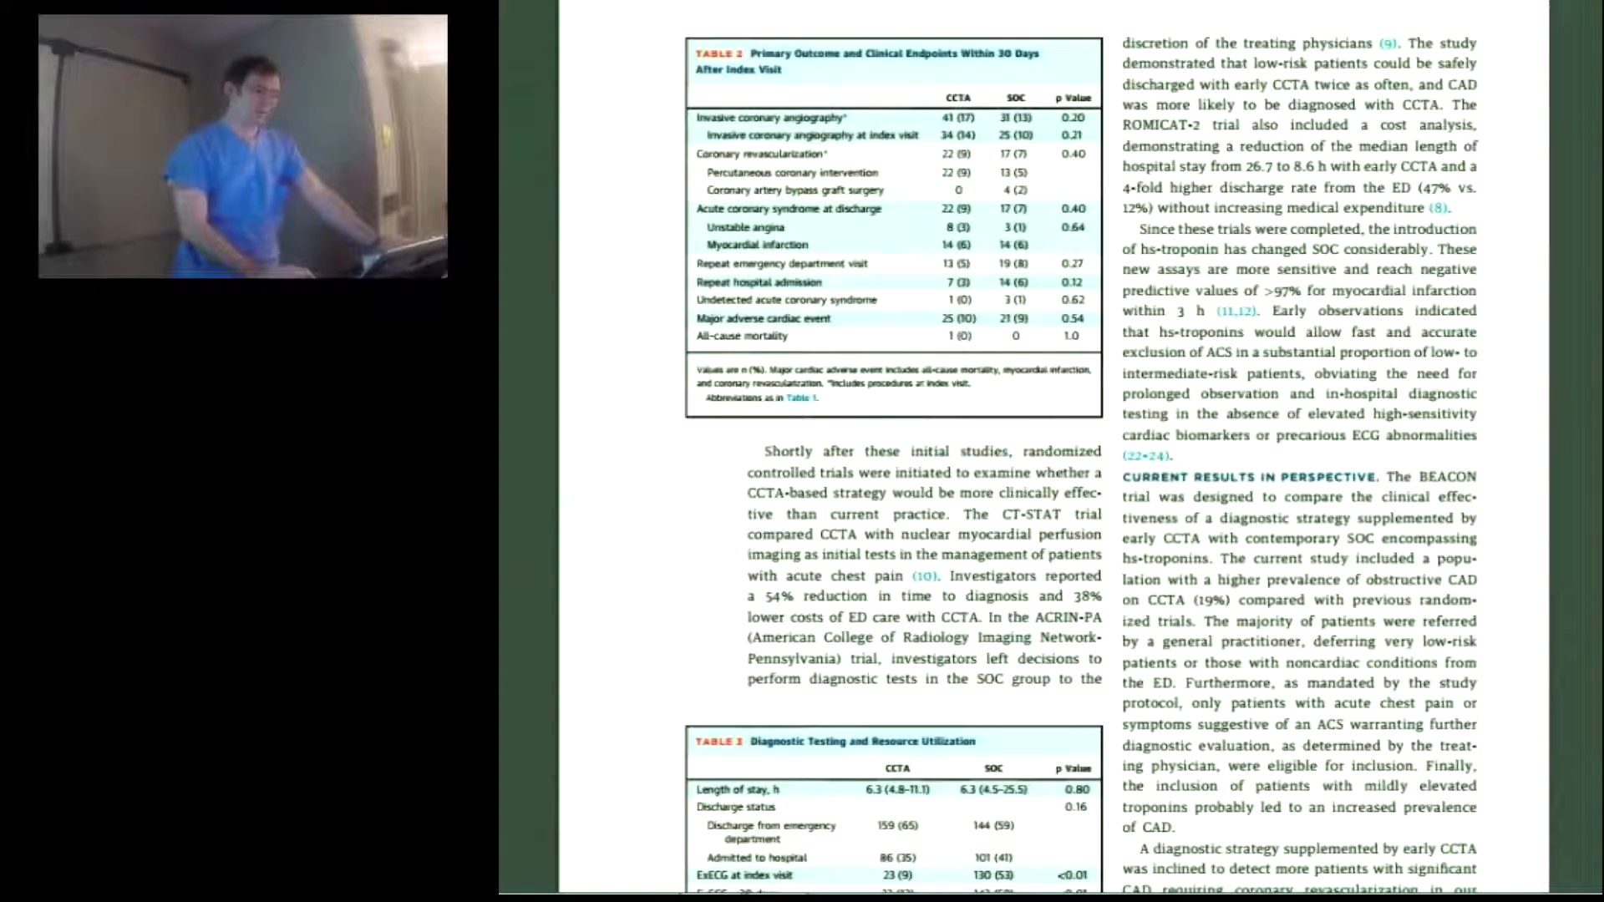
scroll(down, 3)
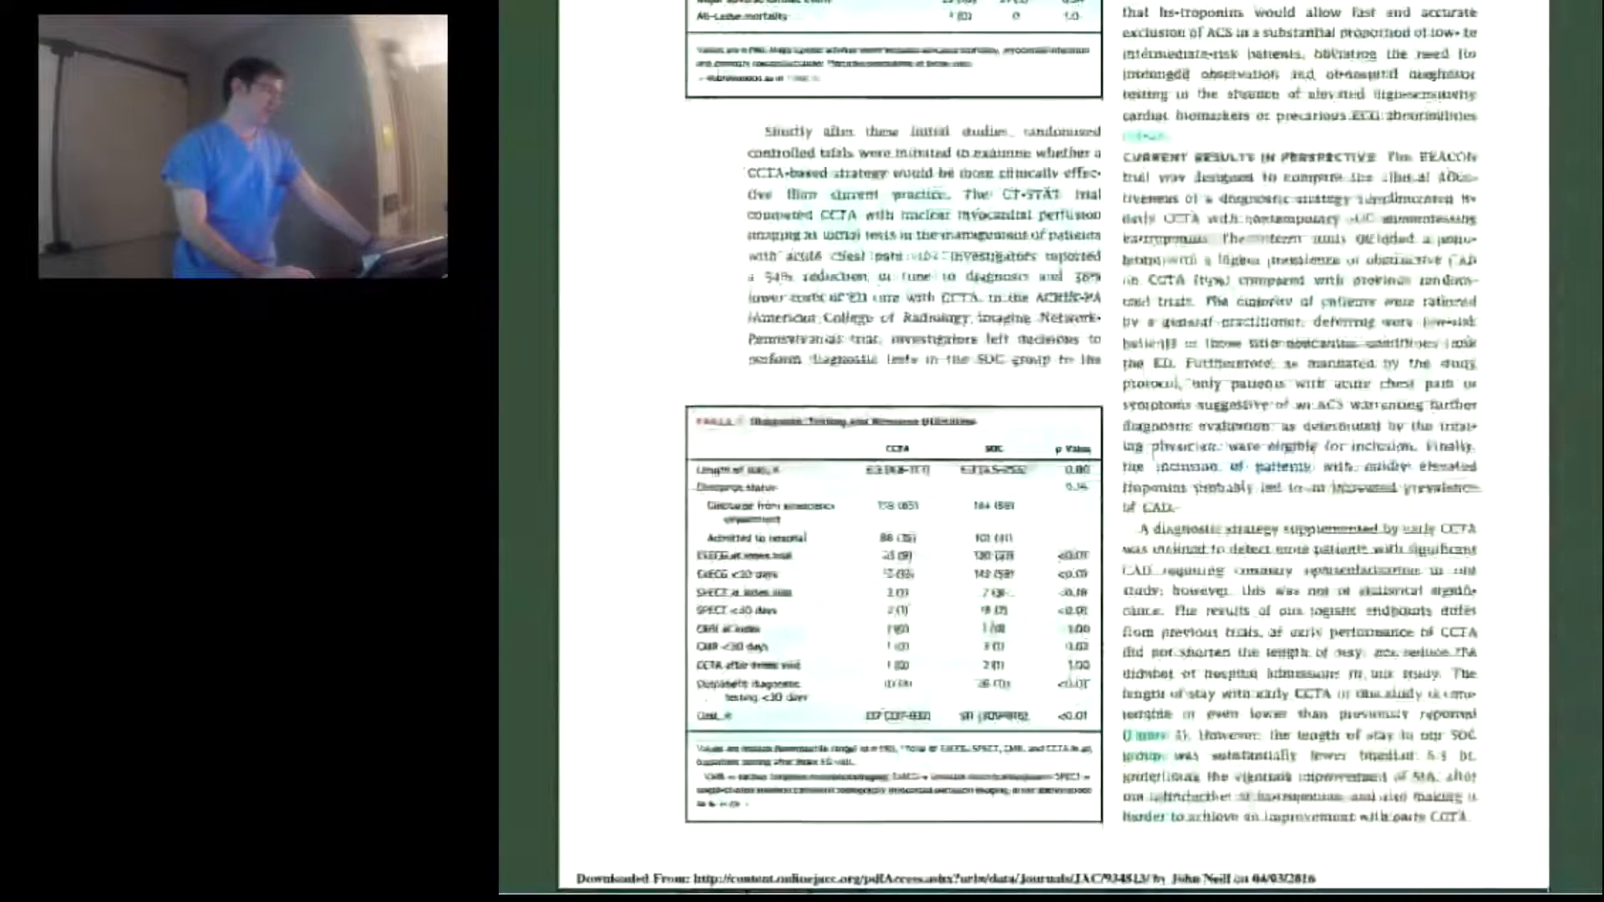
scroll(down, 3)
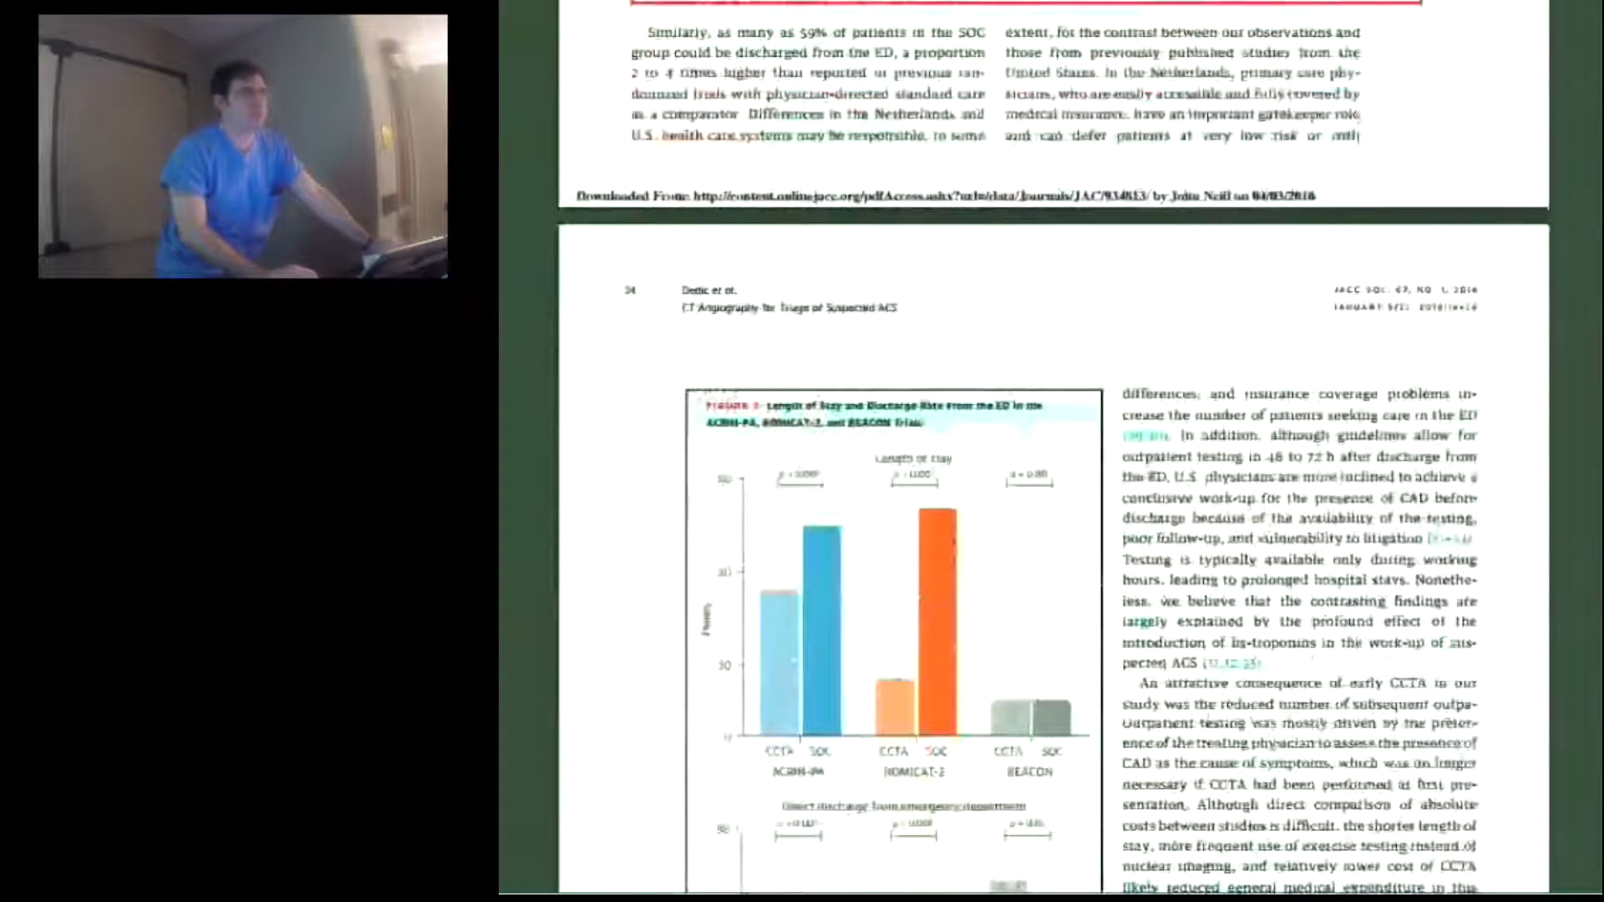
scroll(down, 3)
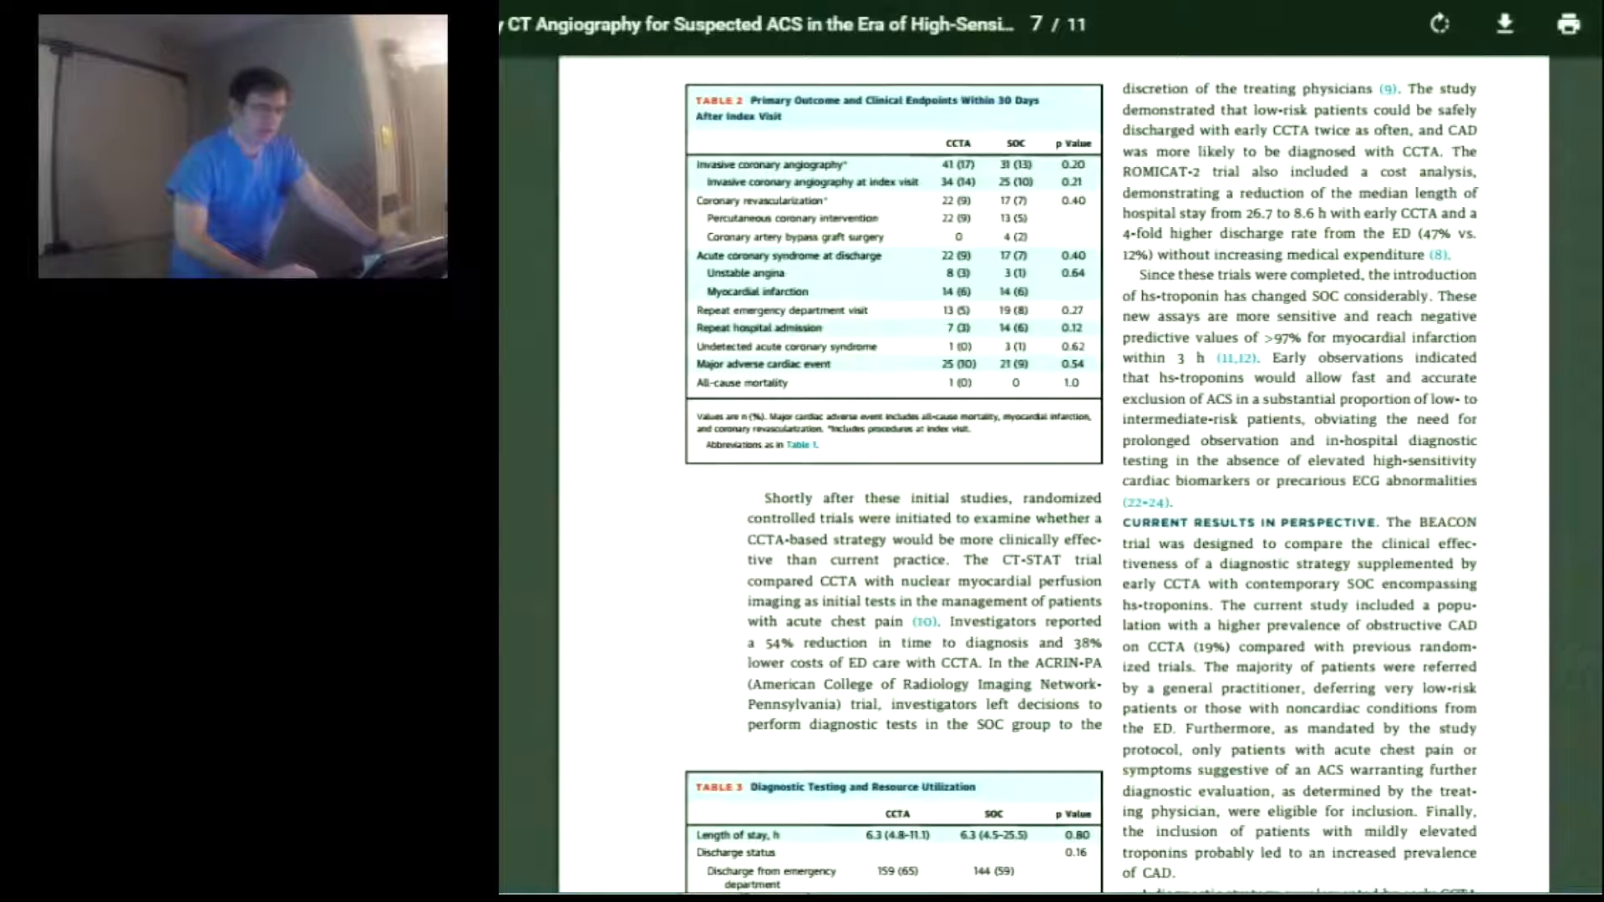
scroll(down, 3)
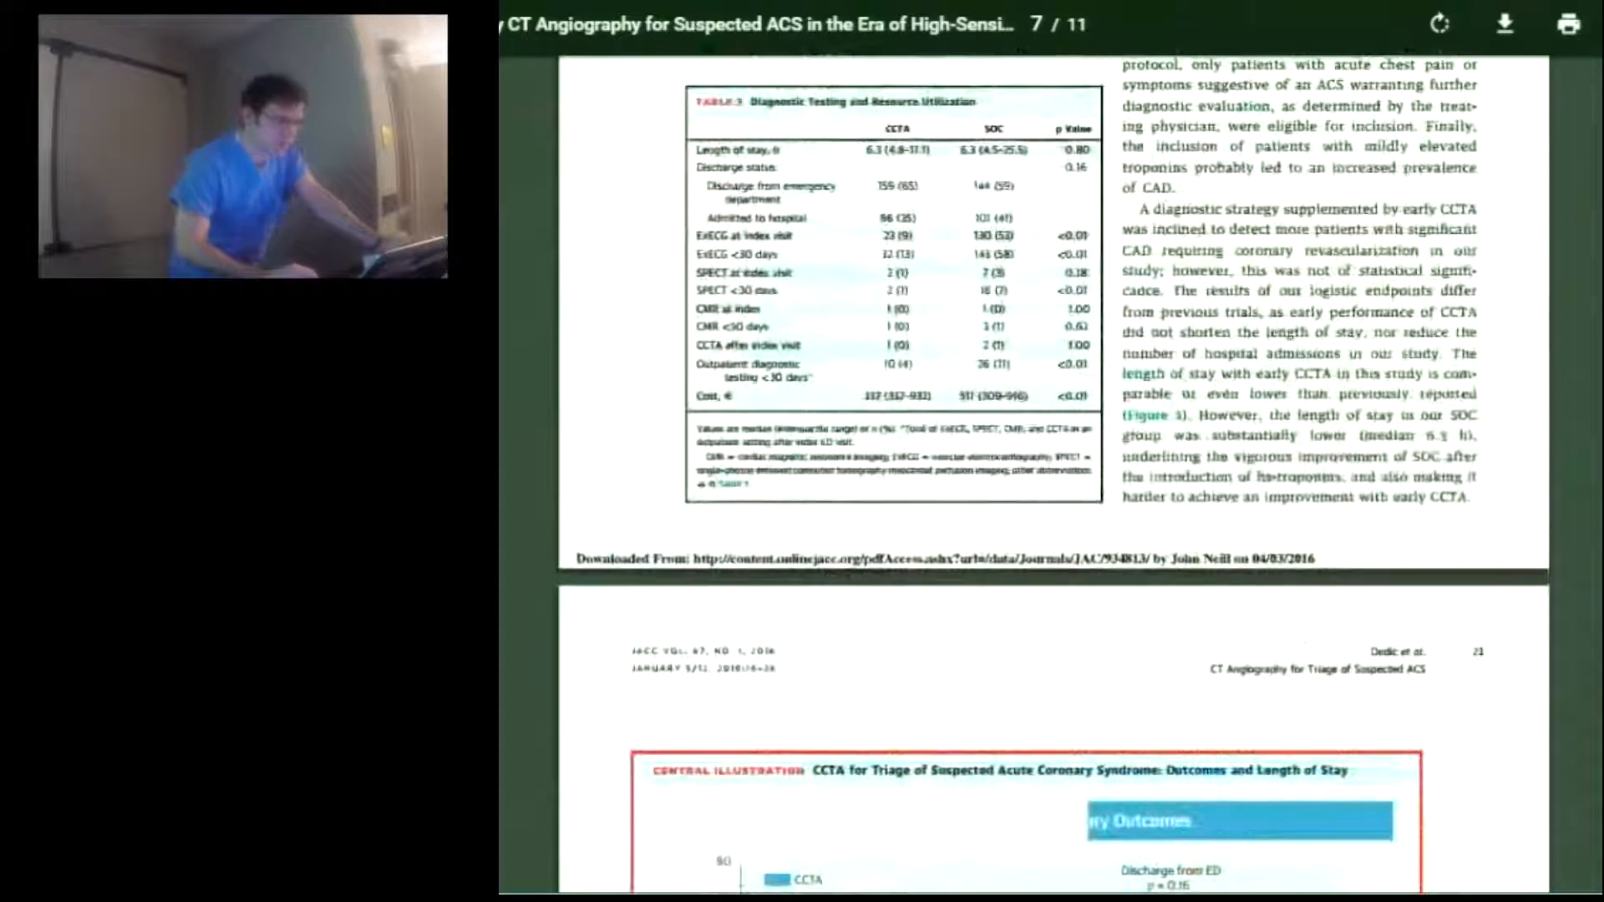